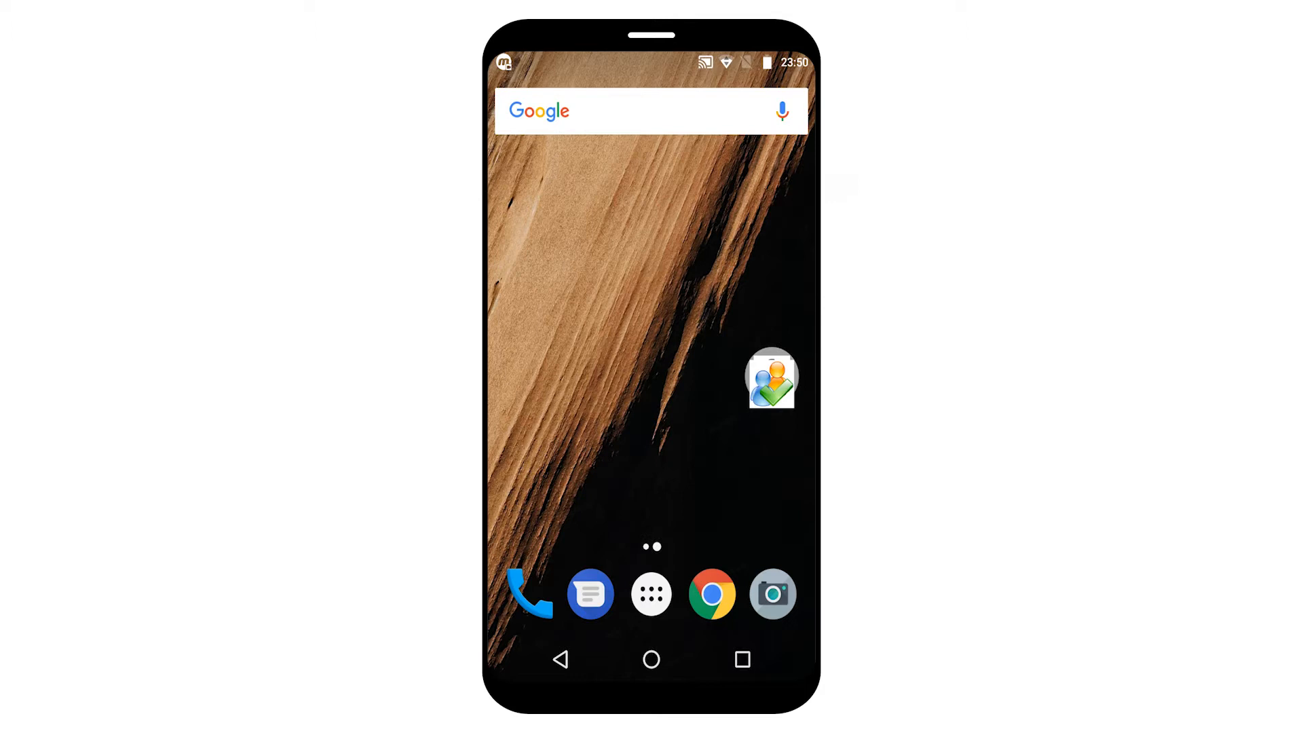
Launch MRT_Admin from the home-screen folder and sign in with the admin credentials
left_click(770, 383)
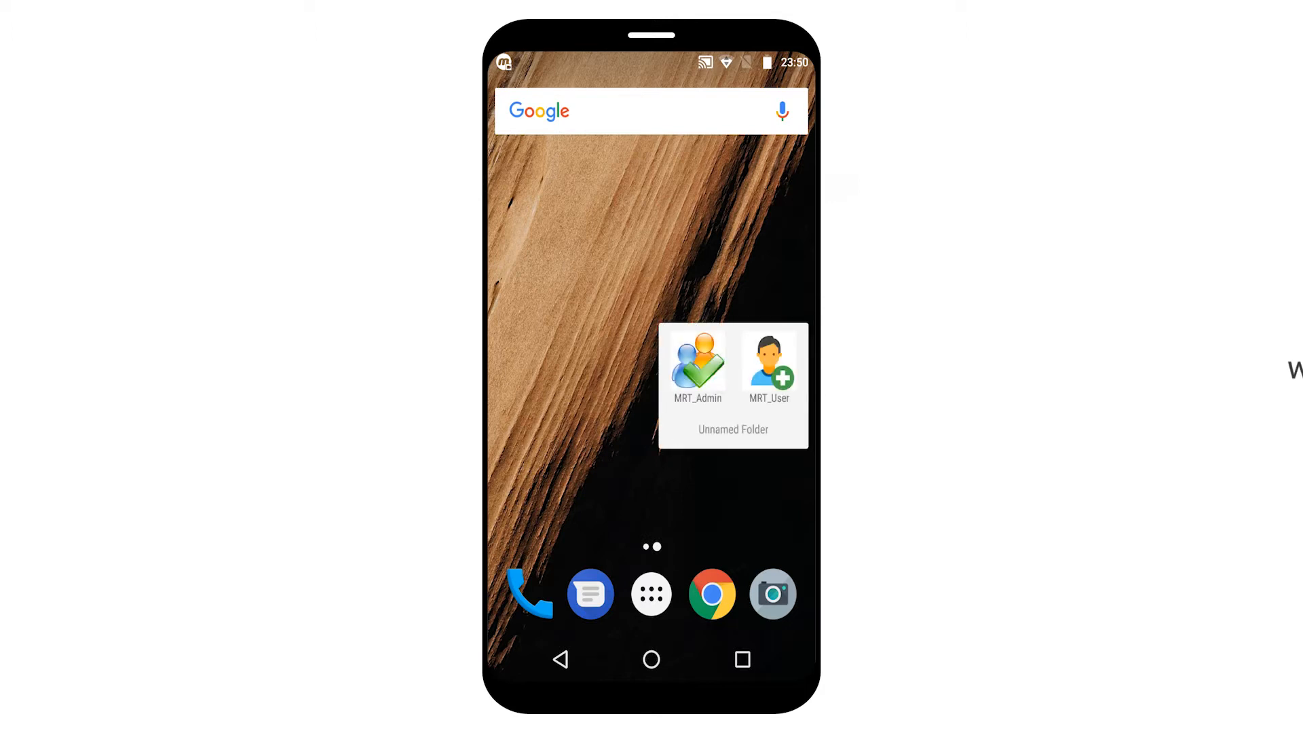
left_click(697, 361)
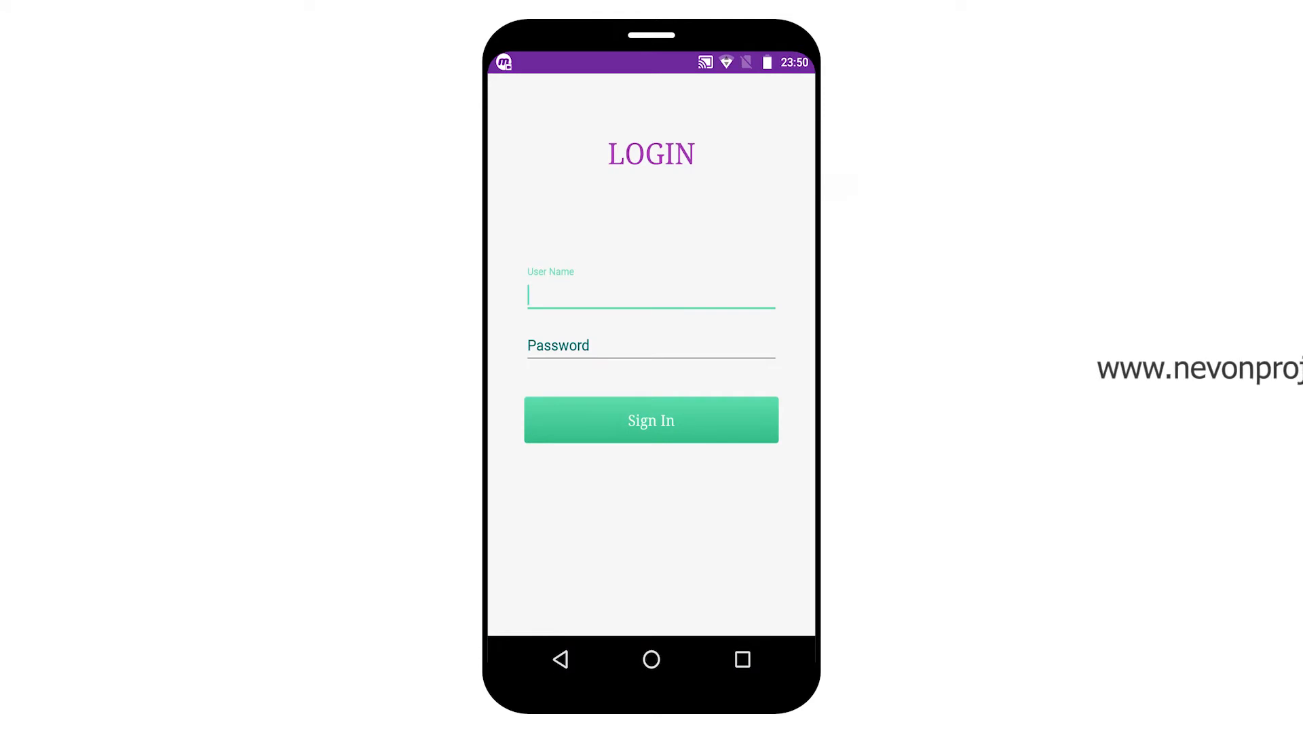
type("admin")
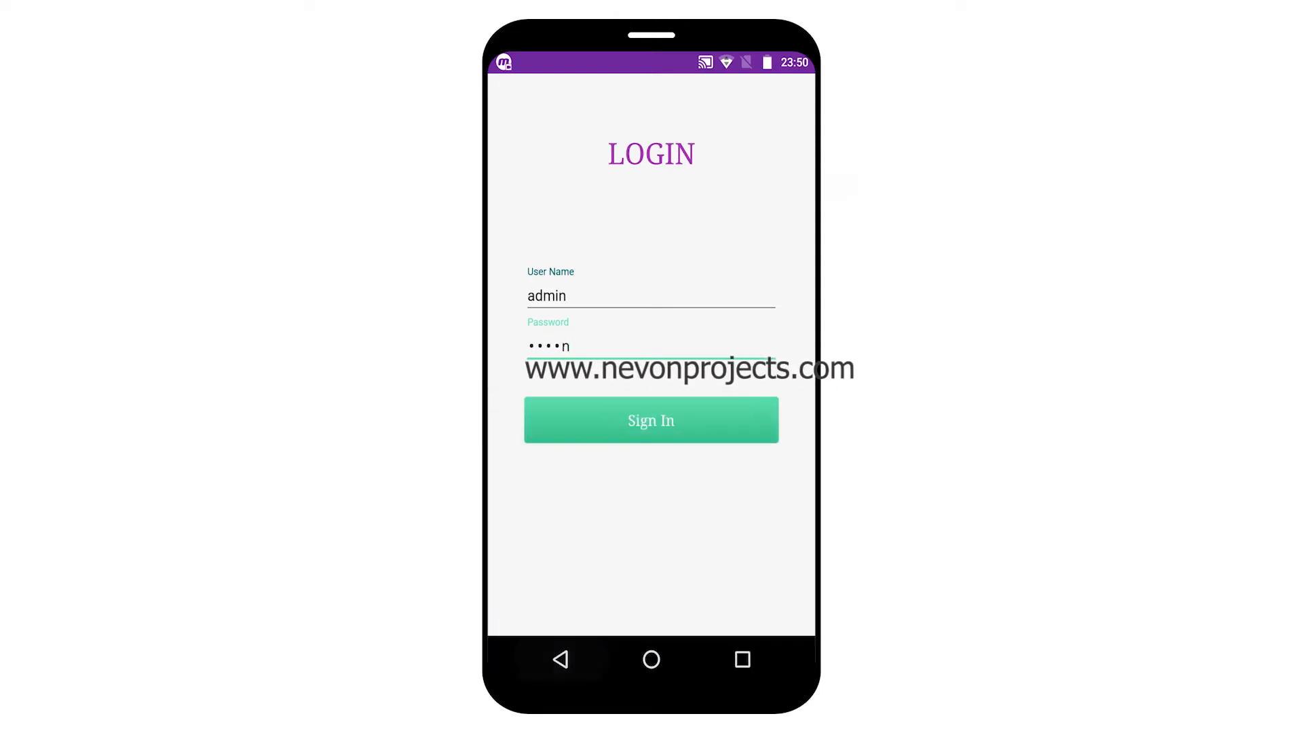
left_click(652, 420)
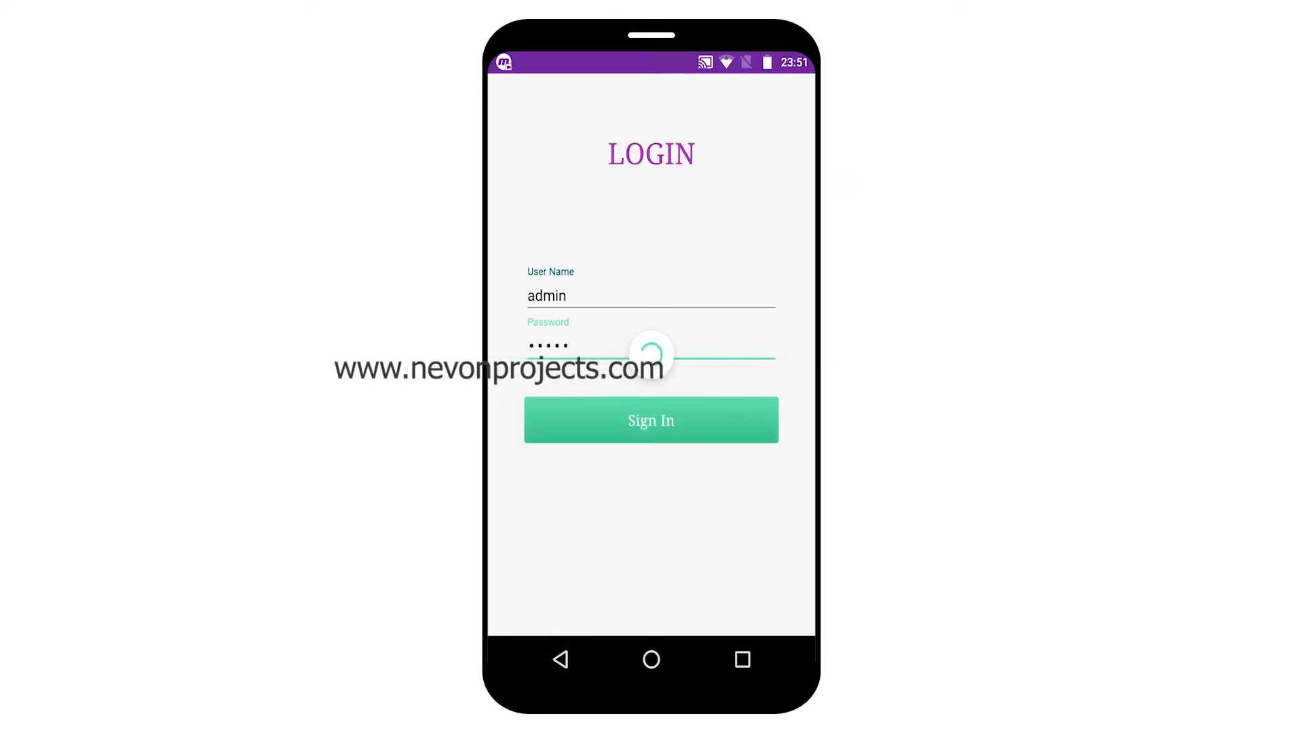
View the disapproved members, then the expired members list, and bring up the overflow menu
left_click(652, 421)
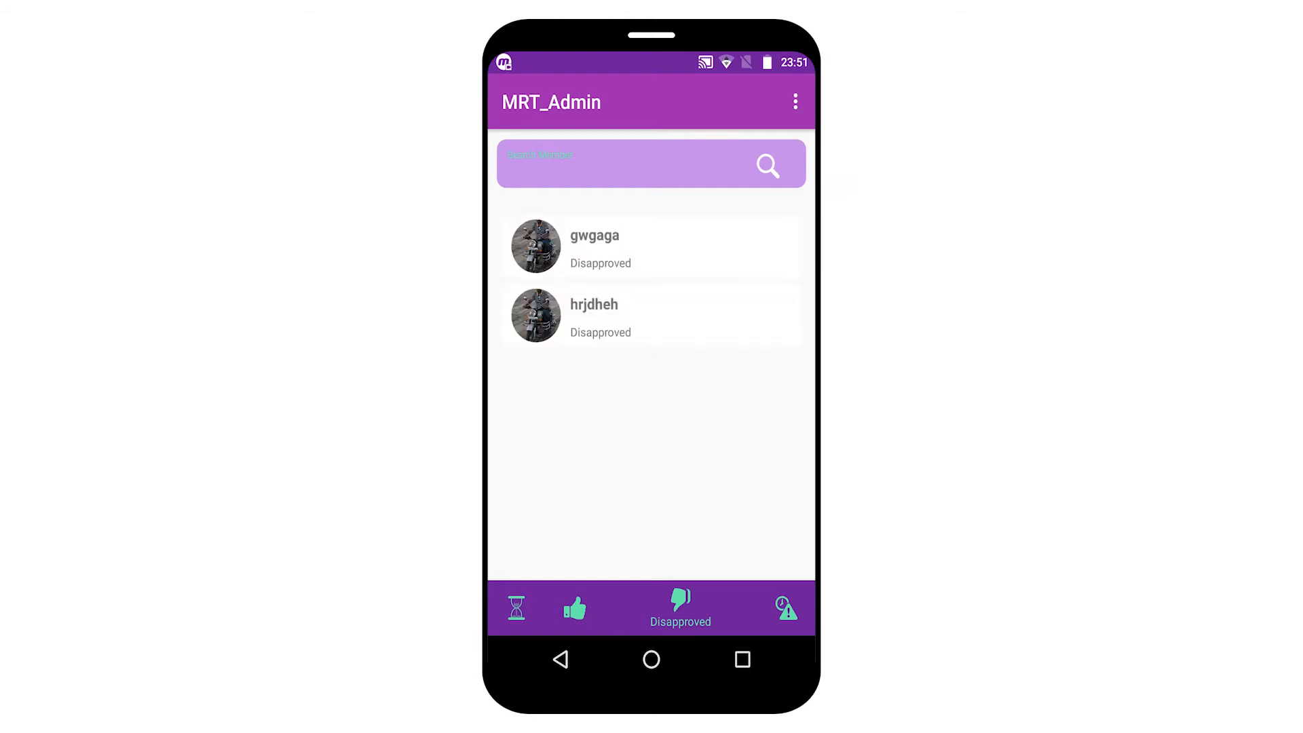
left_click(785, 609)
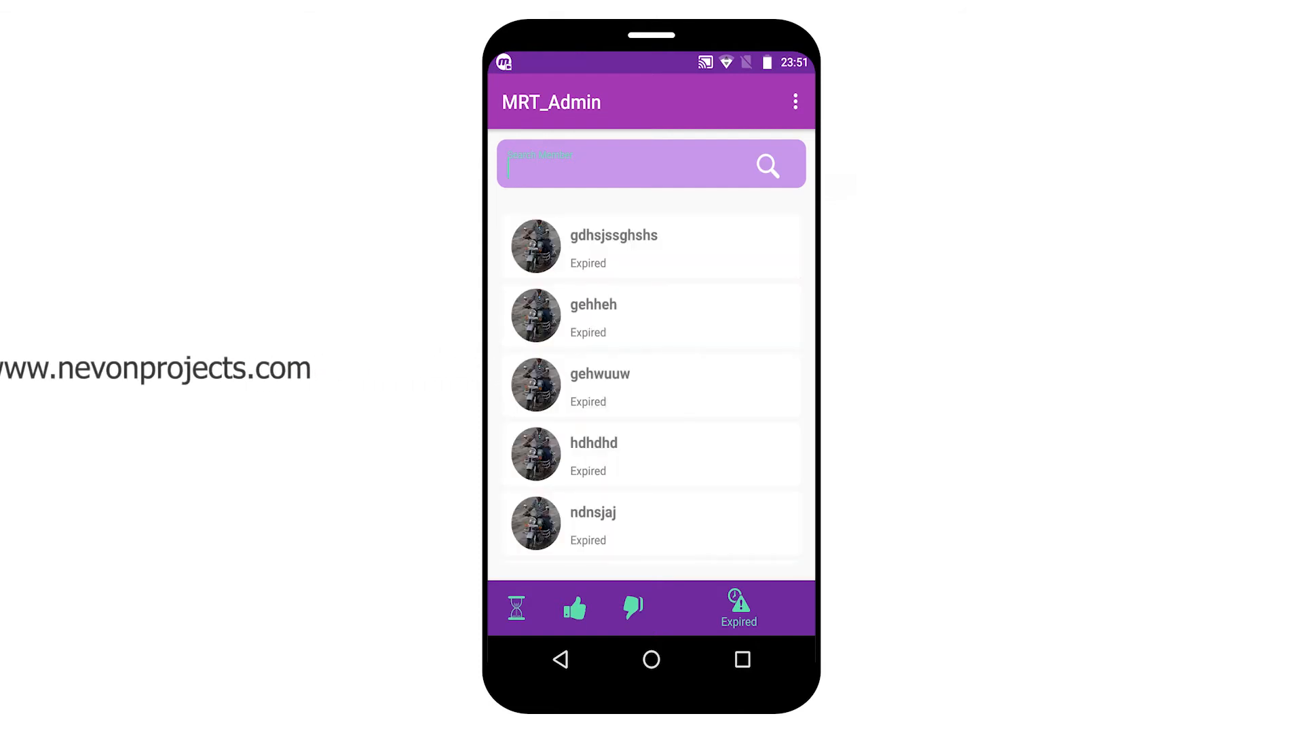
left_click(650, 247)
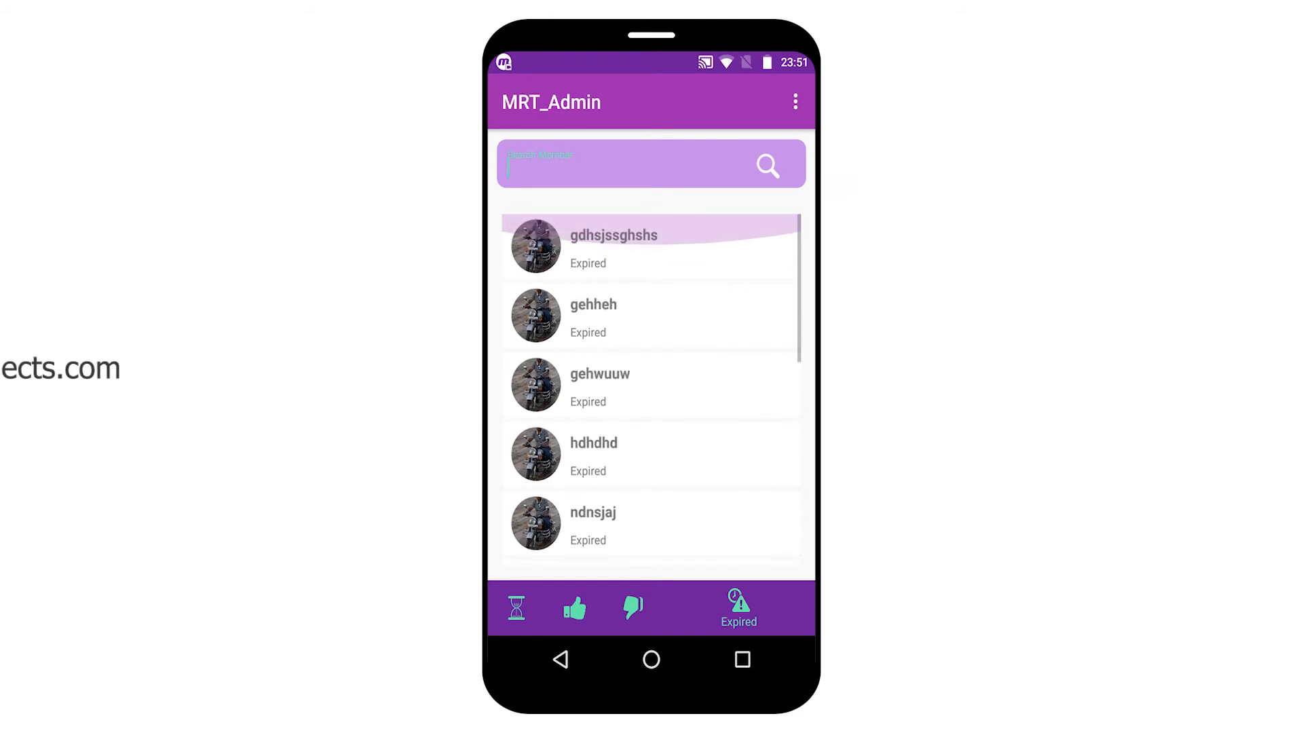
left_click(796, 100)
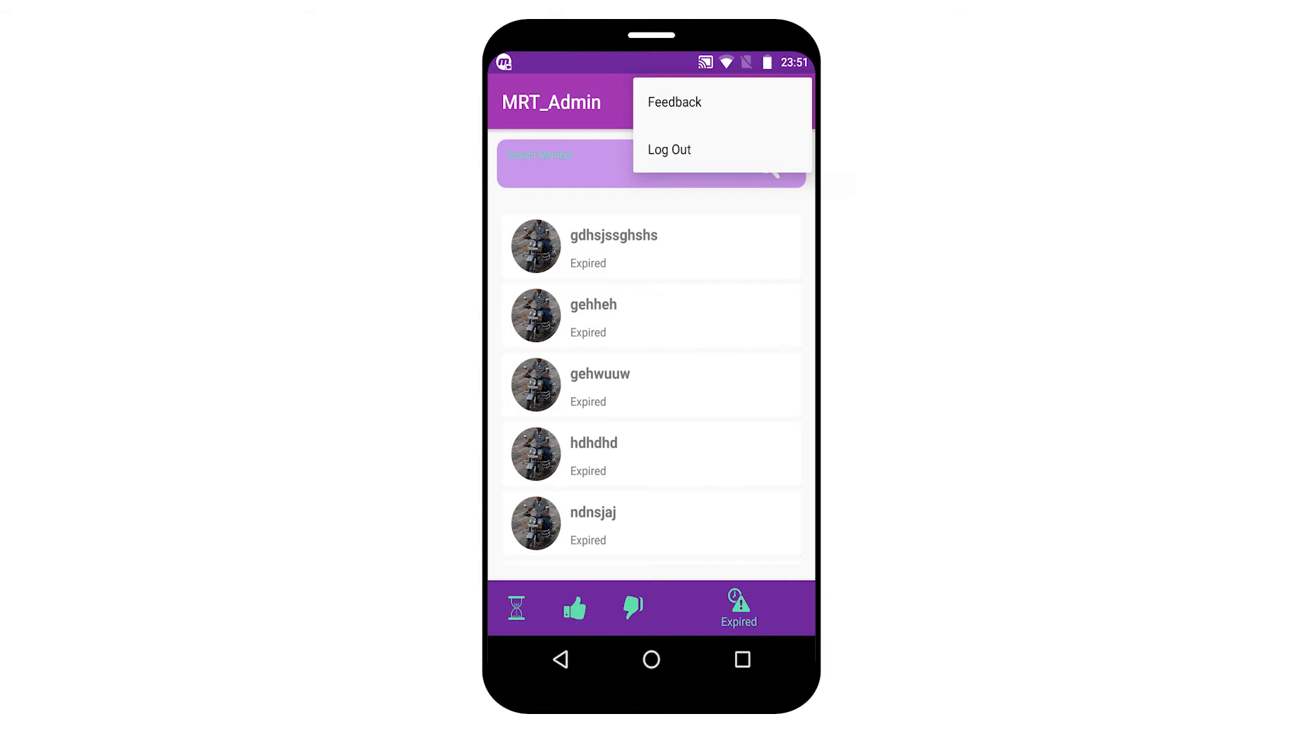
Log out of the admin account, returning to the login screen
left_click(674, 102)
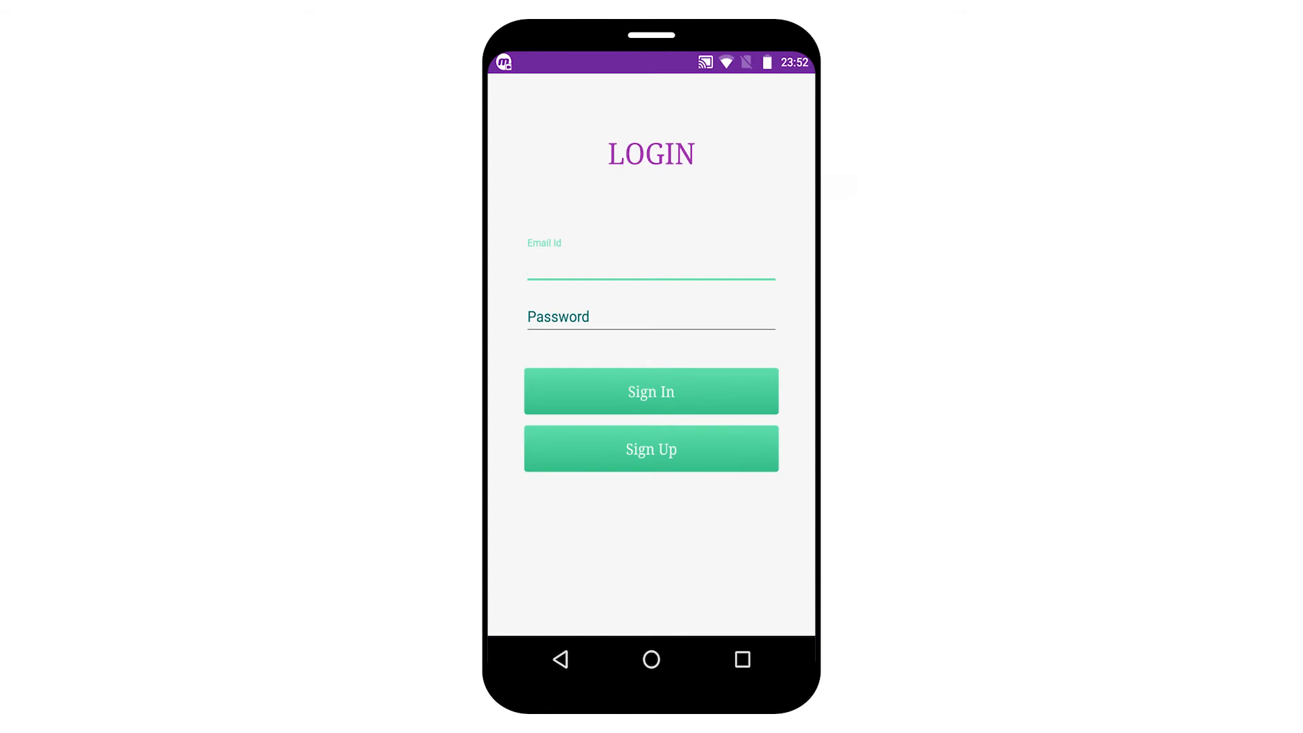
Sign in to MRT_User with the member email and password to see all members' statuses
left_click(652, 448)
type("ravi@g")
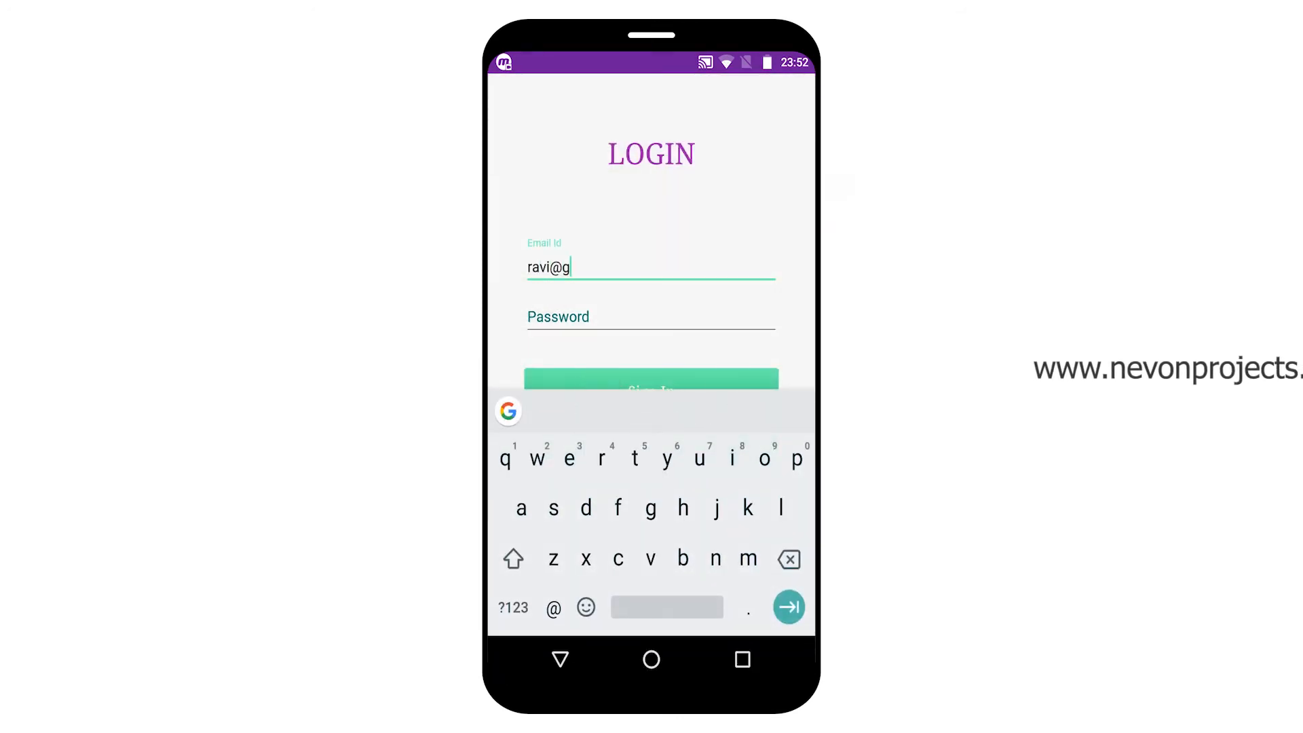
left_click(651, 380)
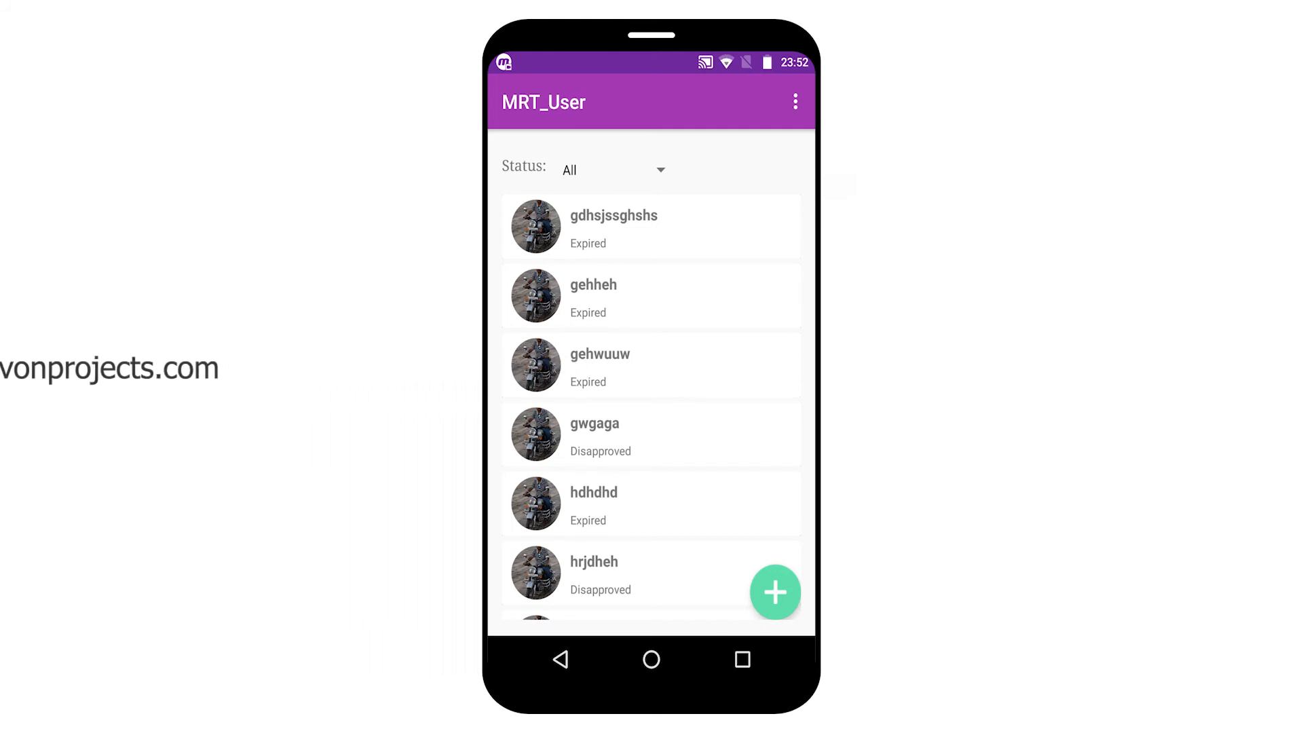
scroll("down", 3)
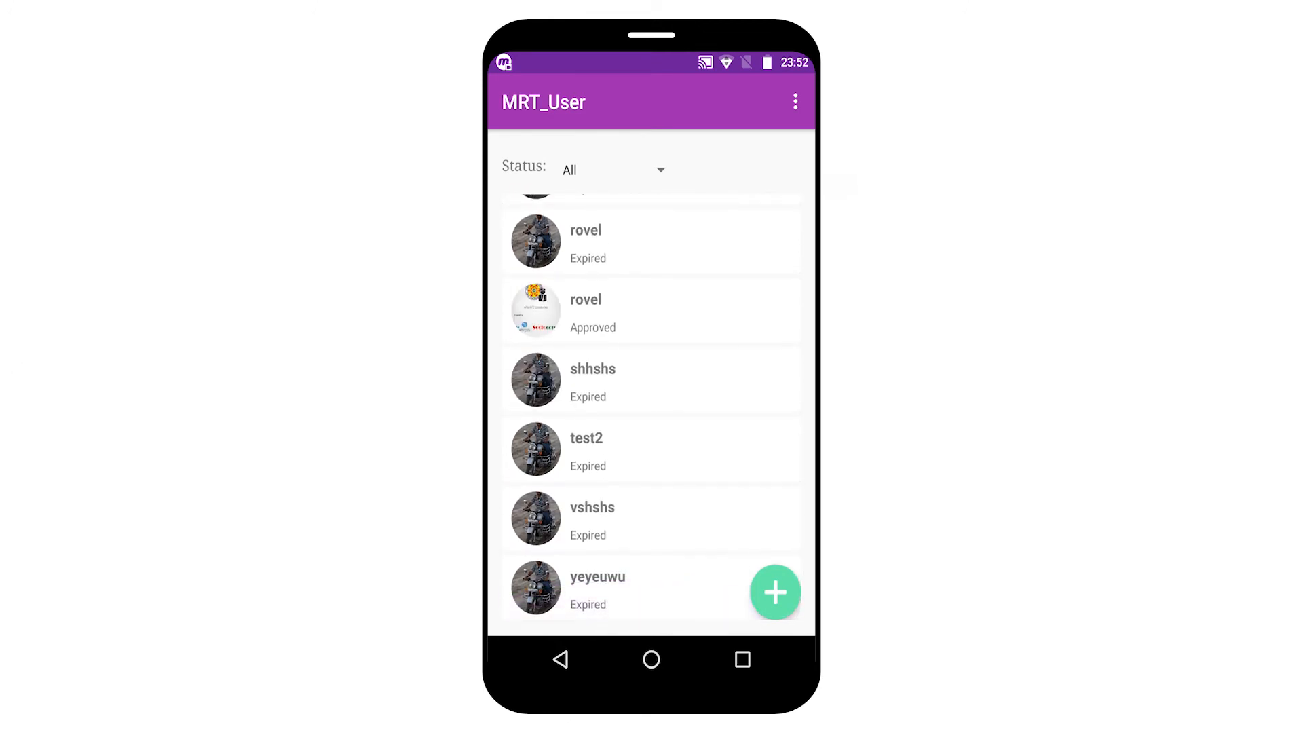
left_click(775, 593)
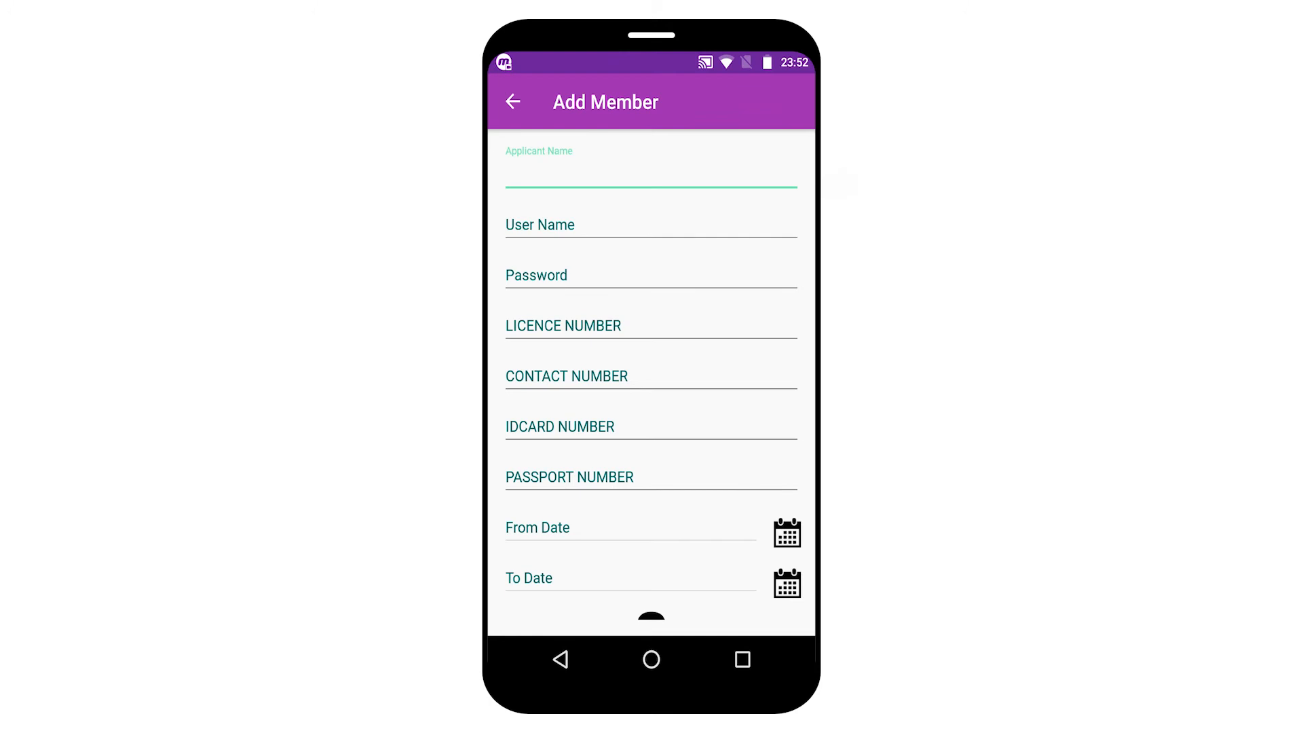
scroll("down", 3)
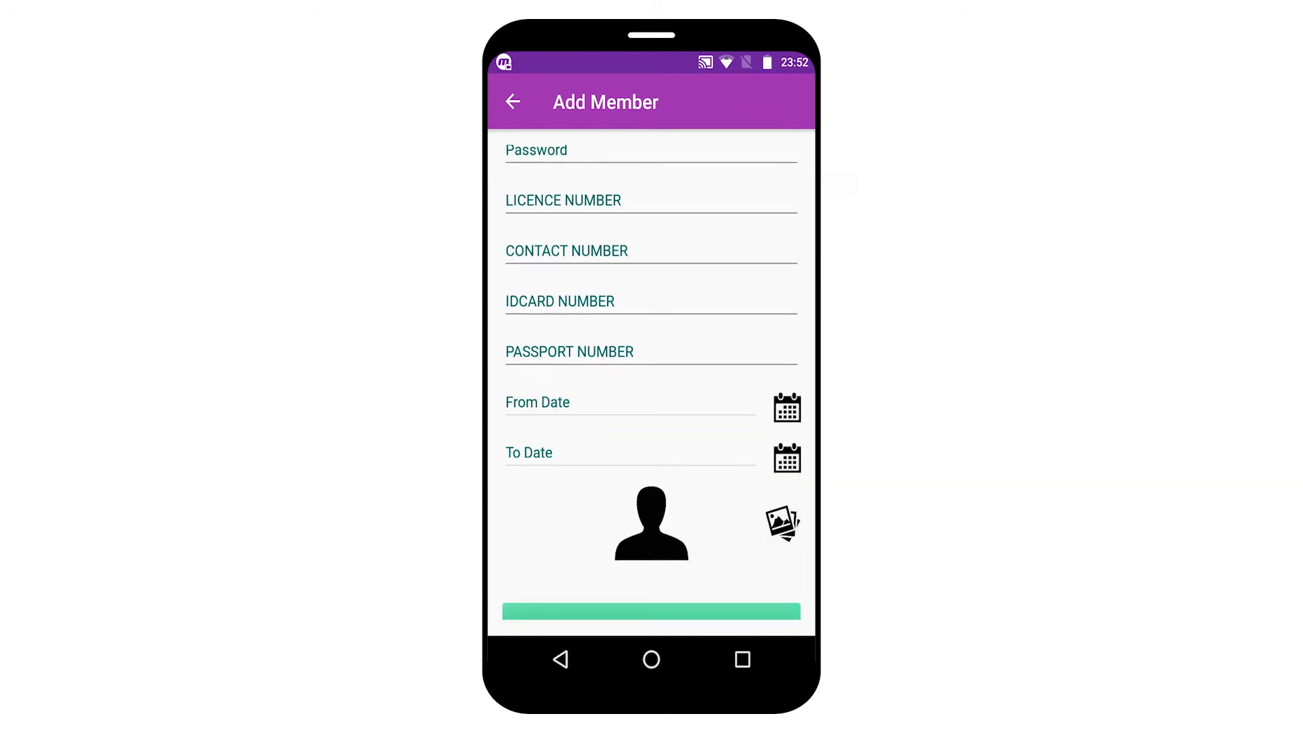
scroll("down", 3)
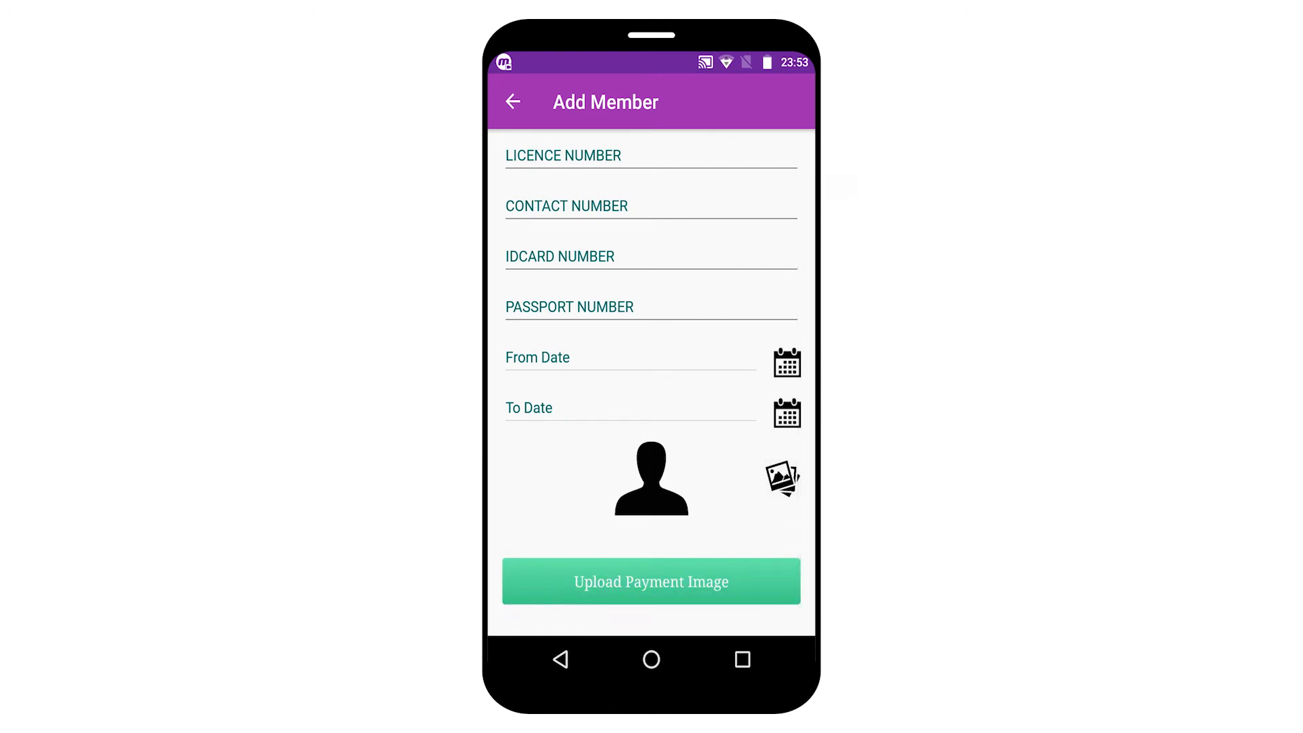
left_click(513, 102)
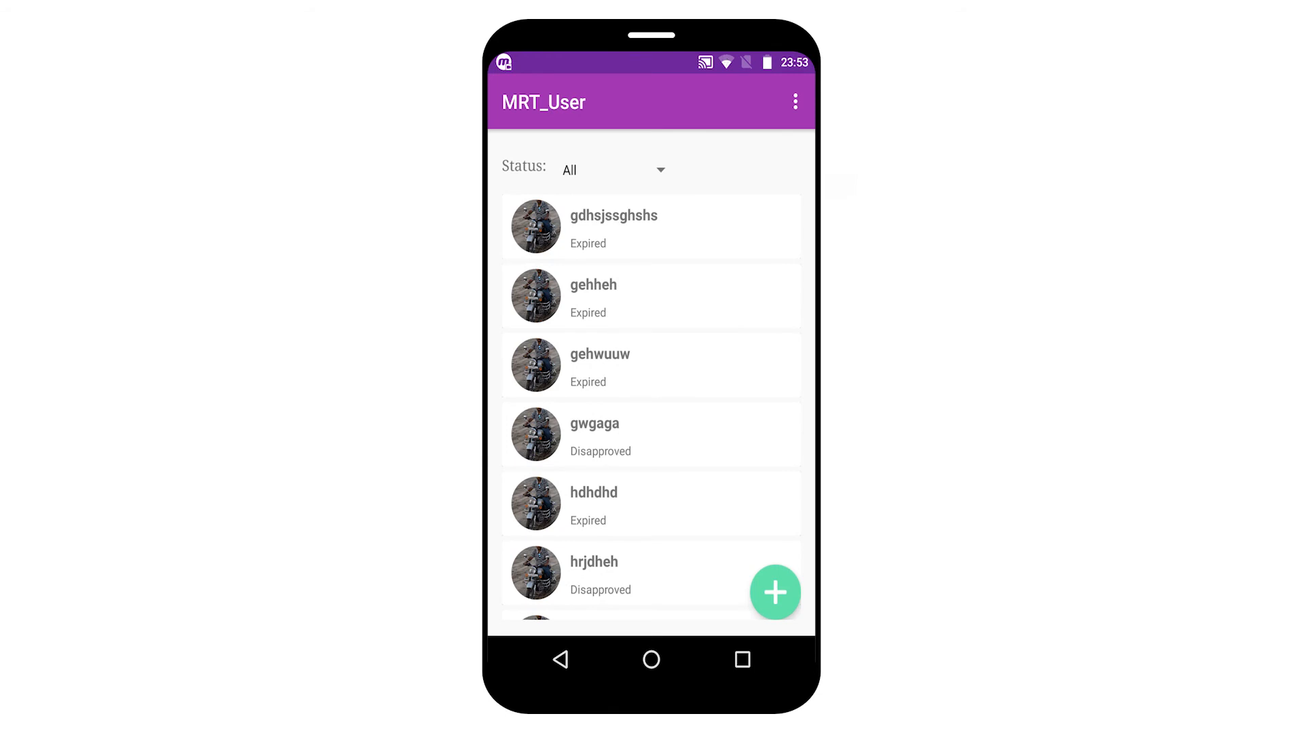
left_click(643, 228)
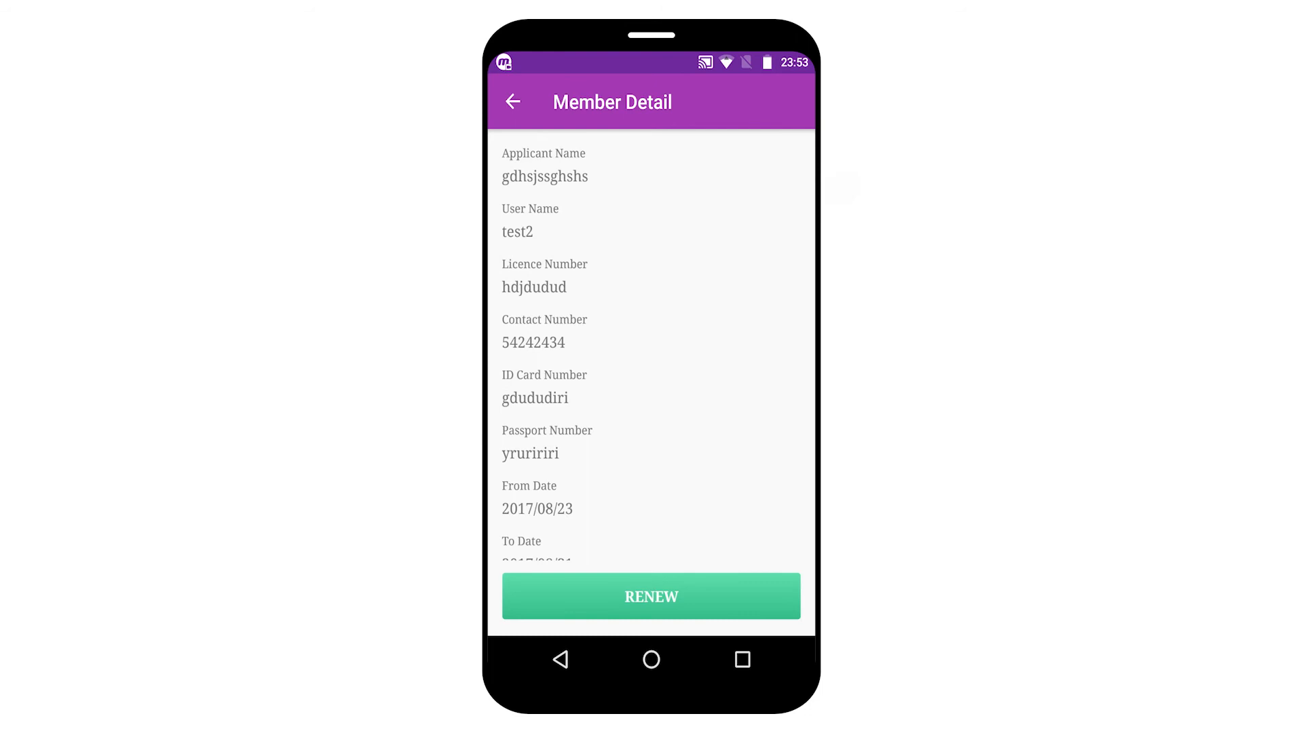
scroll("down", 3)
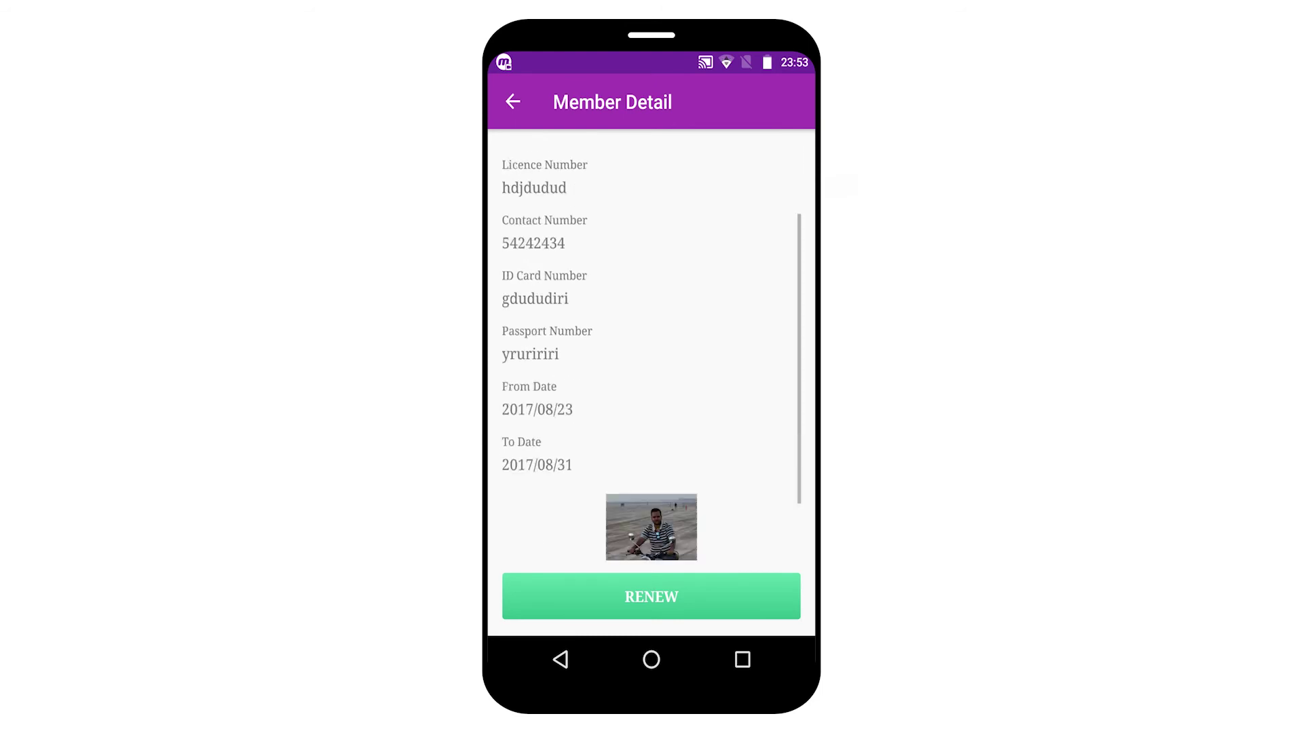
scroll("down", 3)
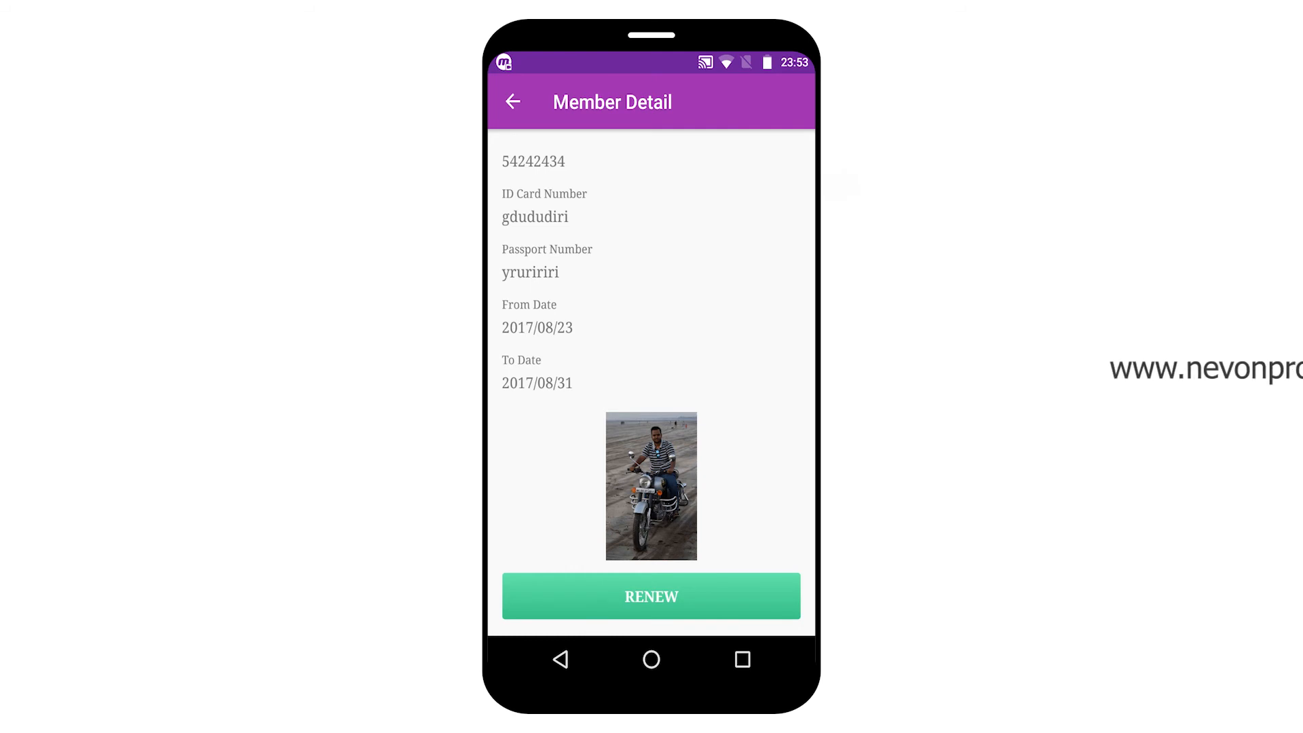
left_click(651, 596)
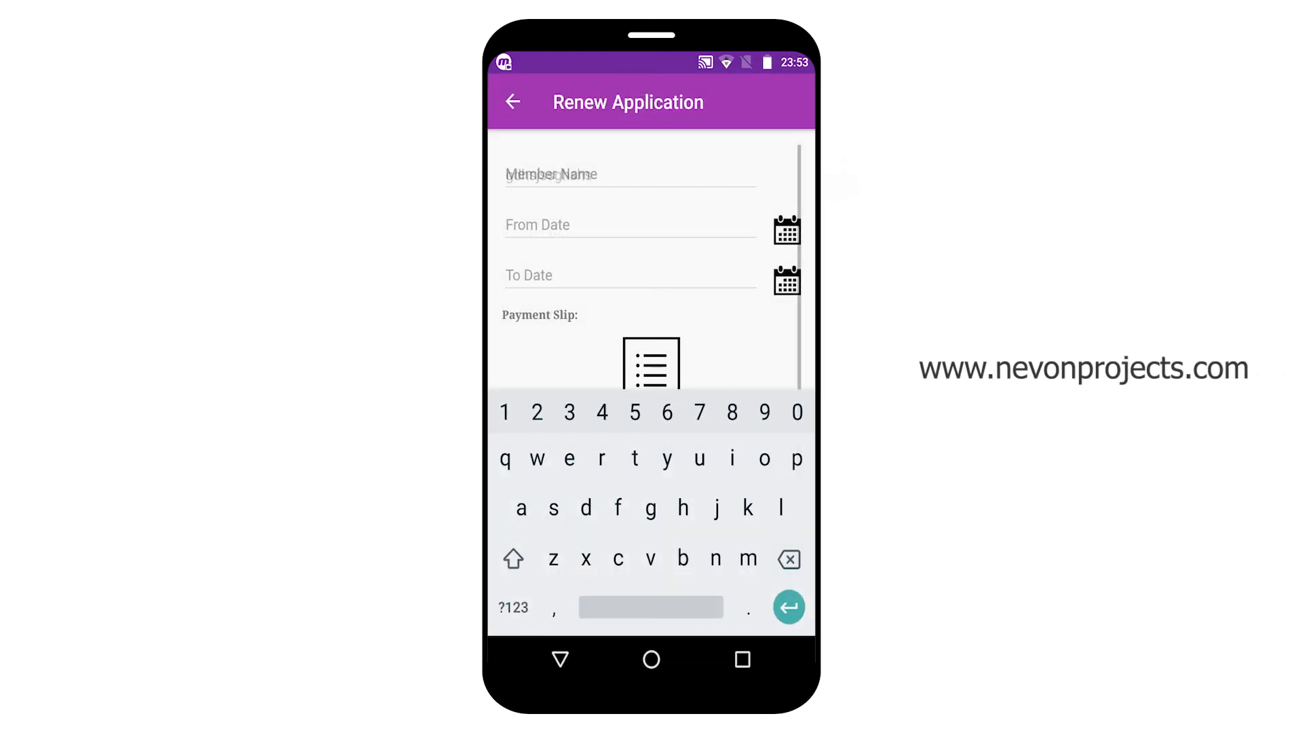
type("gdhsjssghshs")
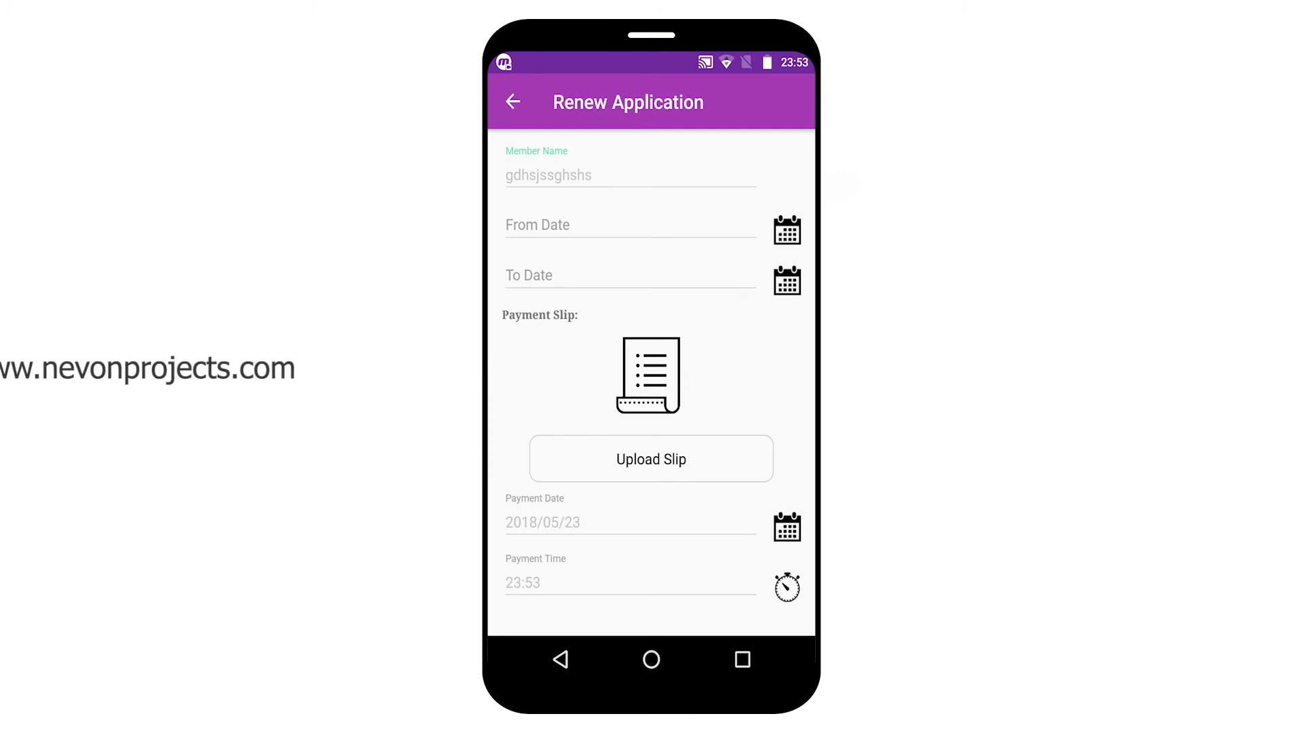
scroll("down", 3)
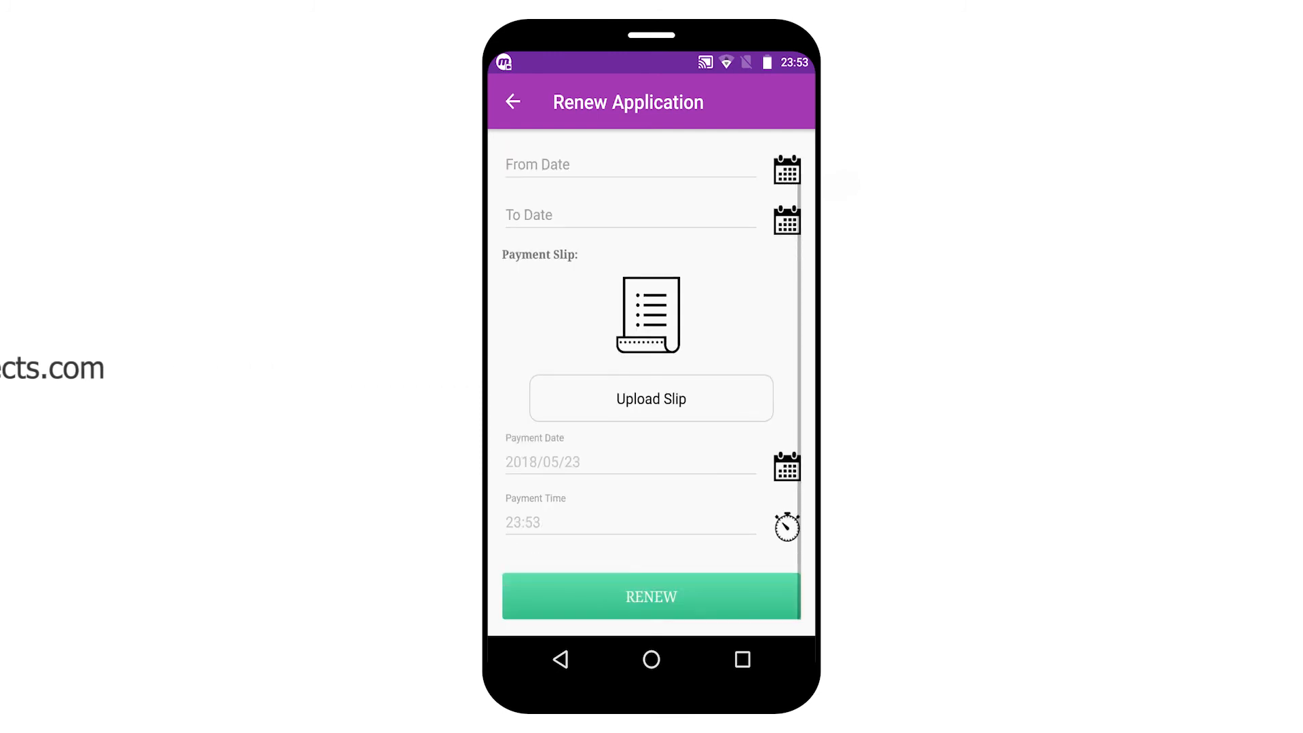
left_click(513, 102)
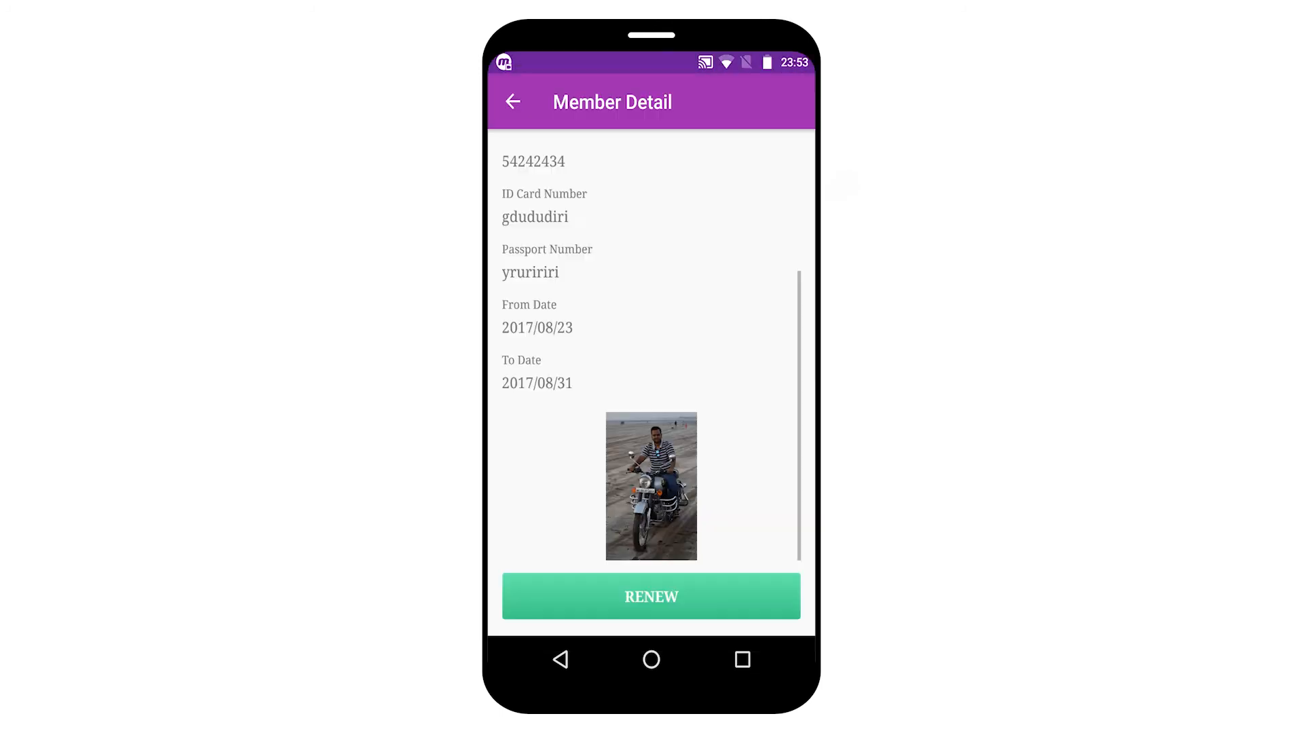
left_click(513, 102)
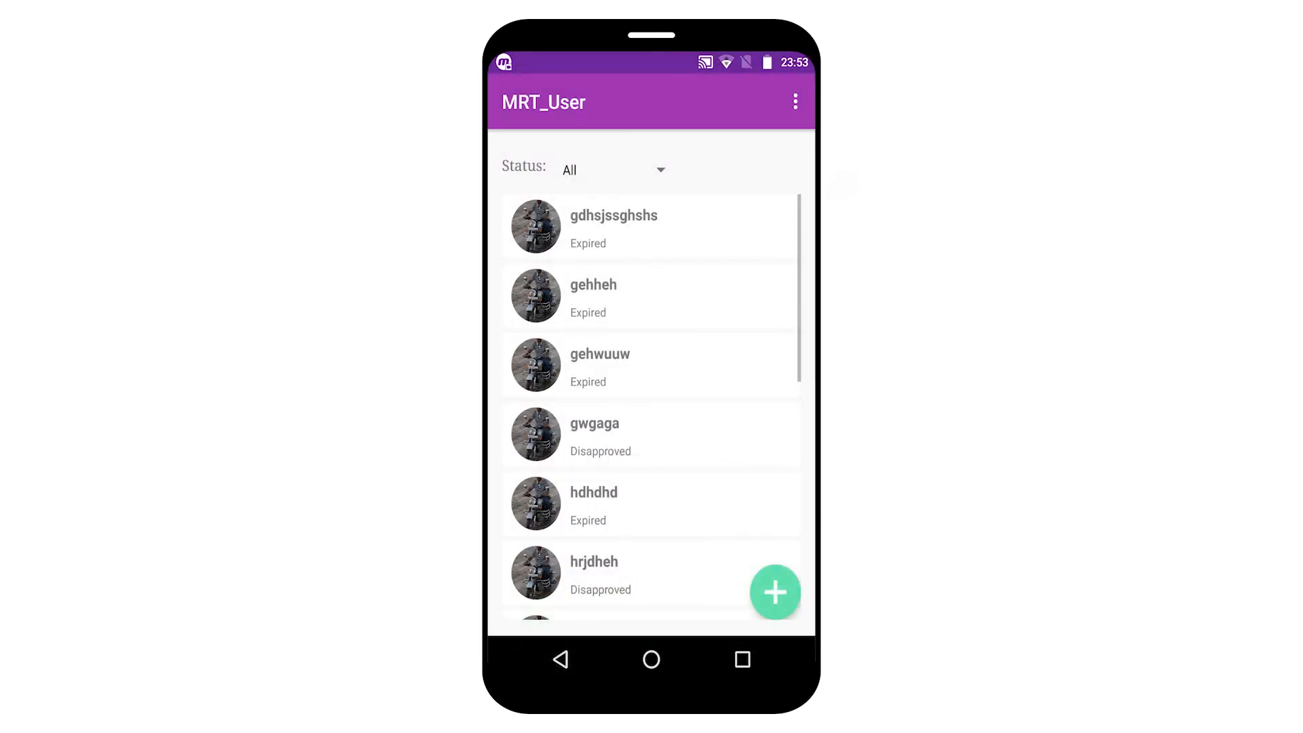
Go to the Feedback screen and enter 'Nice' in the FeedBack box without sending
left_click(612, 169)
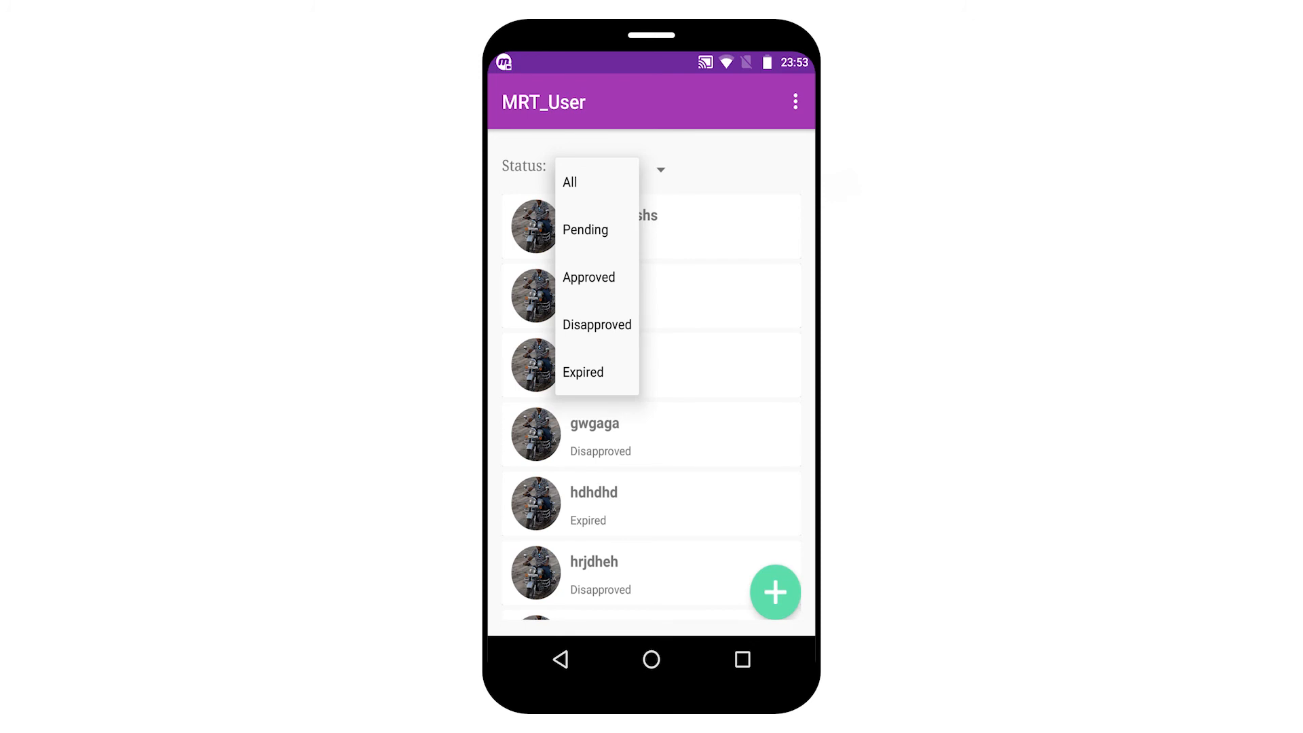
left_click(570, 182)
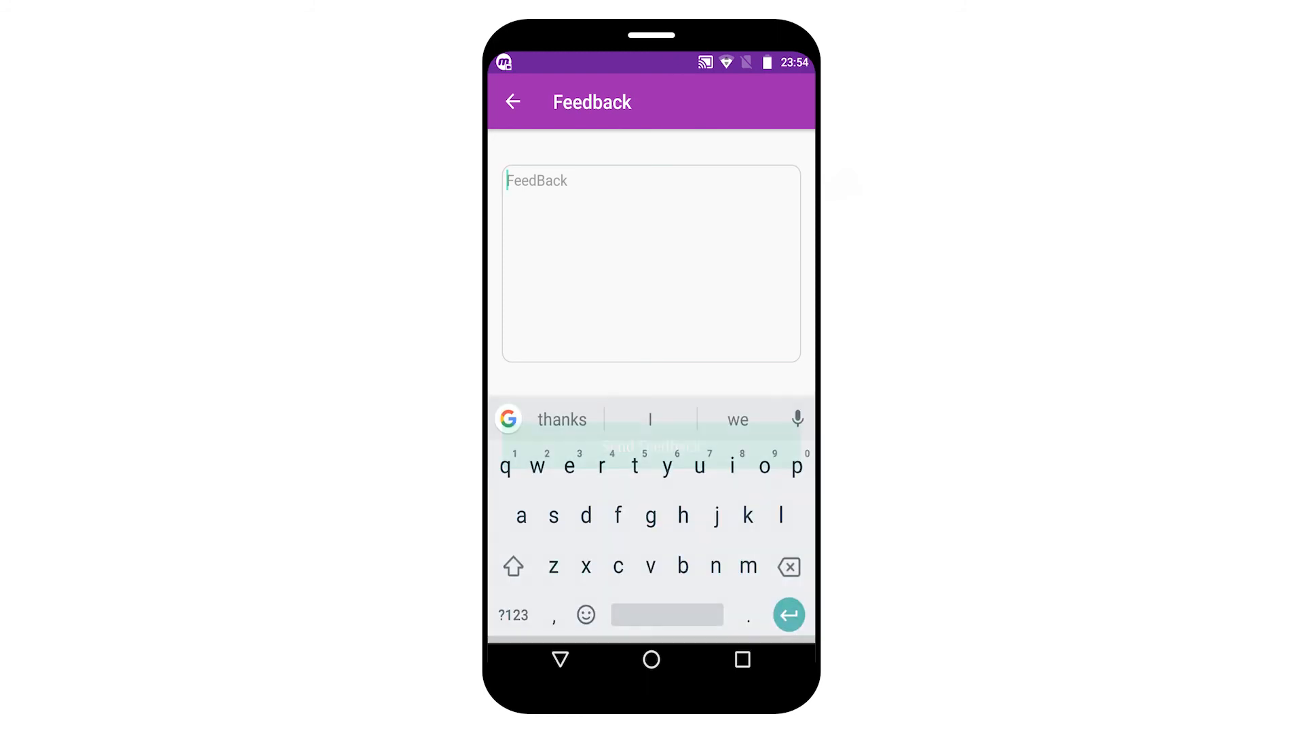
type("Nice")
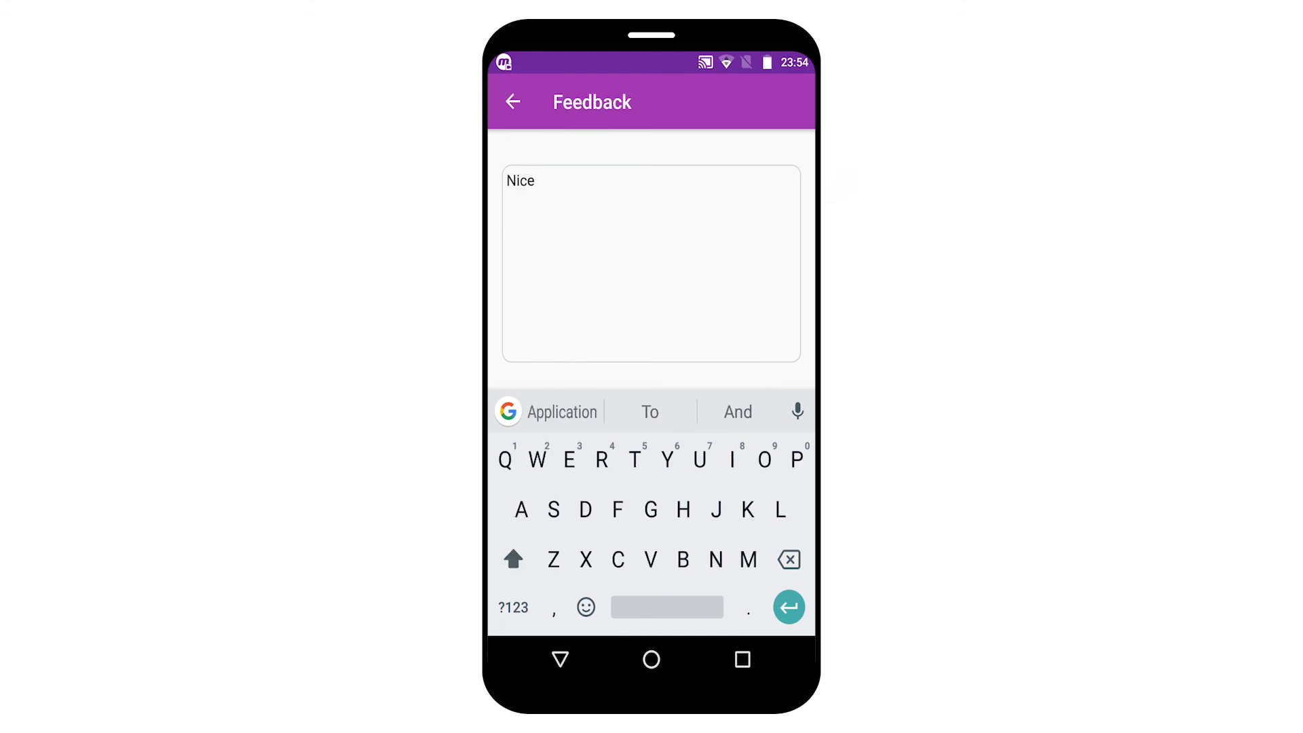